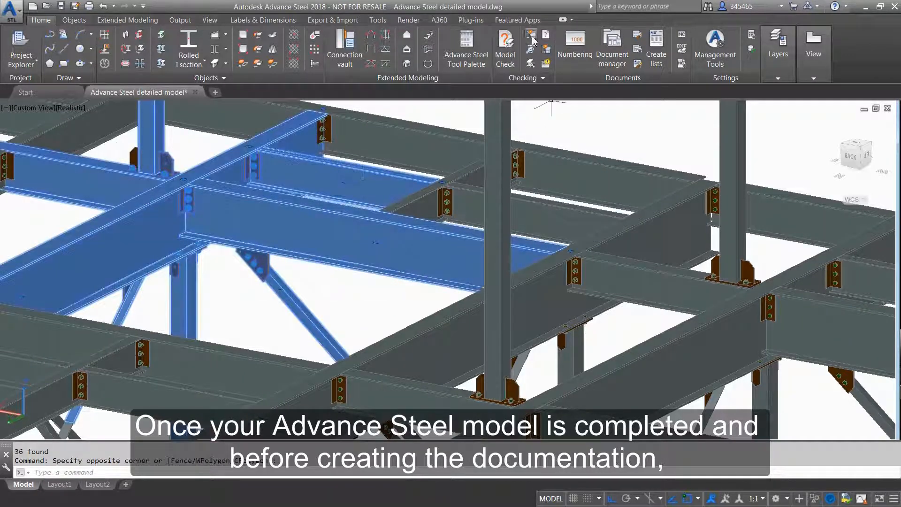
# Step: Run a collision check on the model and view the latest clash result in Notifications
pyautogui.click(530, 33)
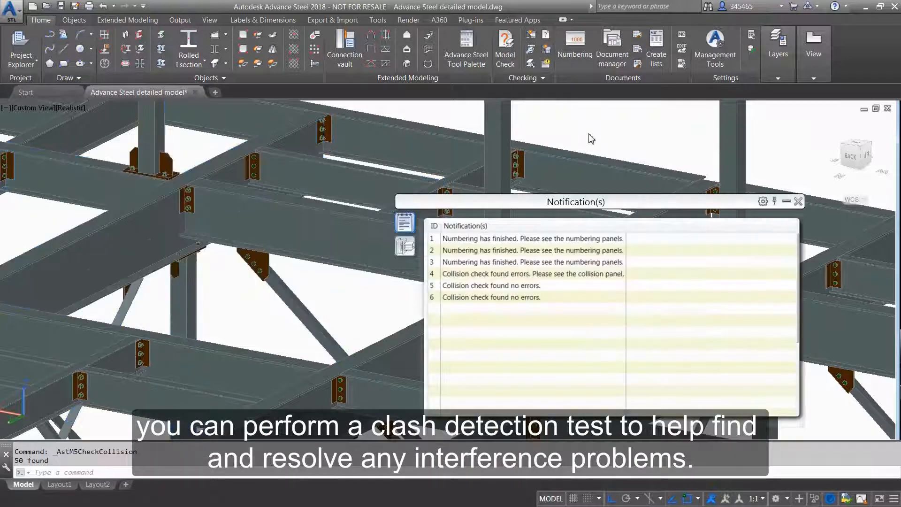
pyautogui.click(492, 297)
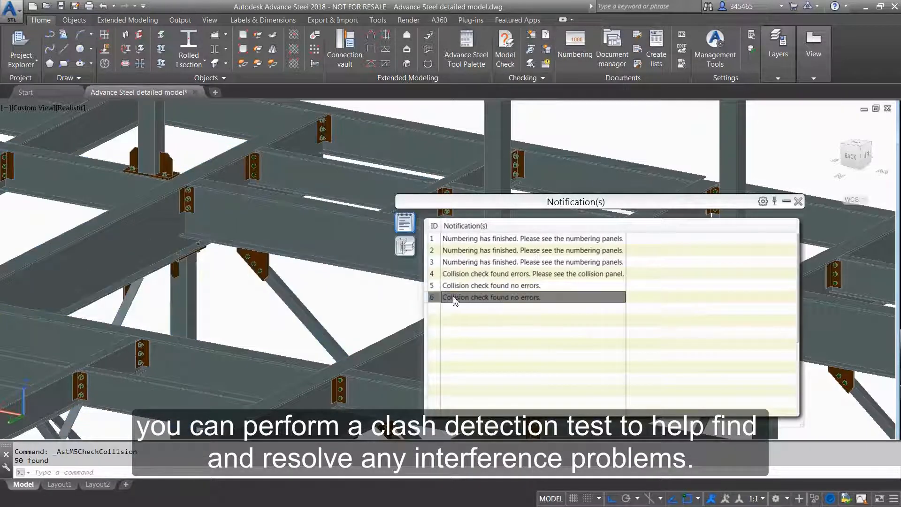
pyautogui.moveTo(796, 207)
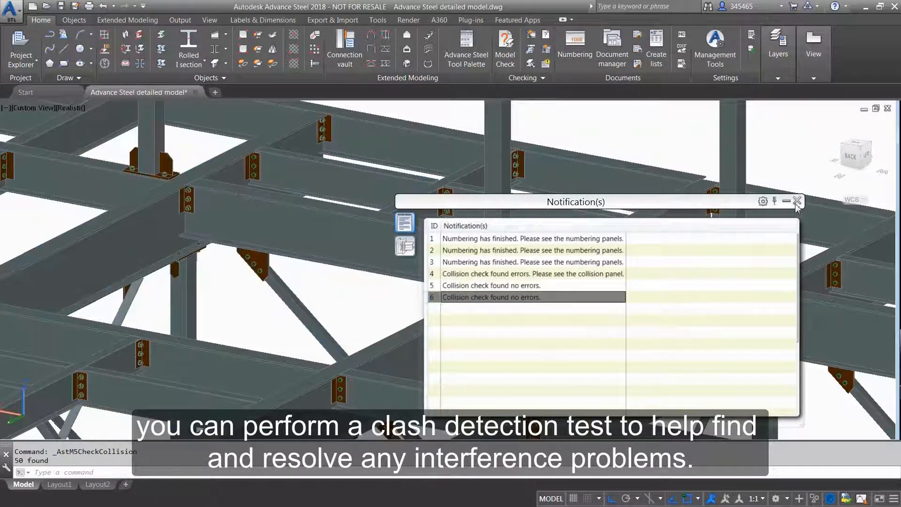
# Step: Isolate a beam with Quick views, then create a Material list summary from Part lists
pyautogui.click(798, 202)
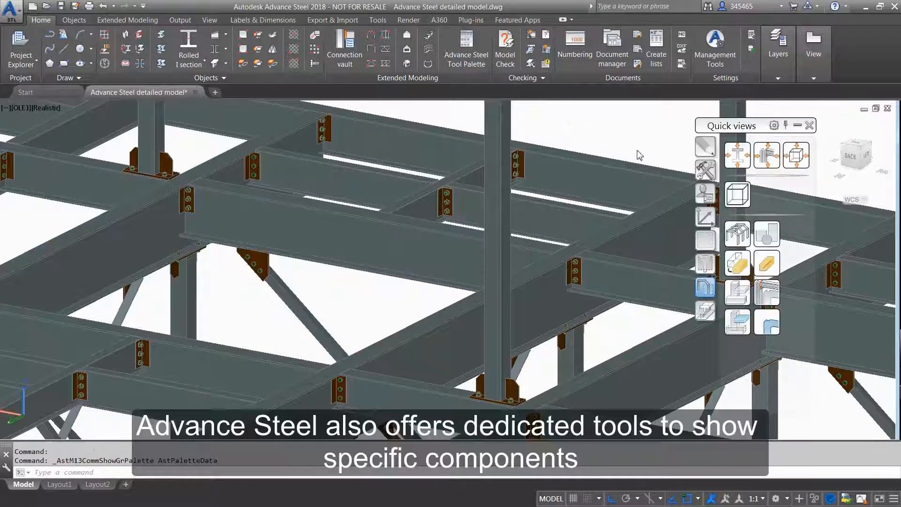
pyautogui.moveTo(768, 322)
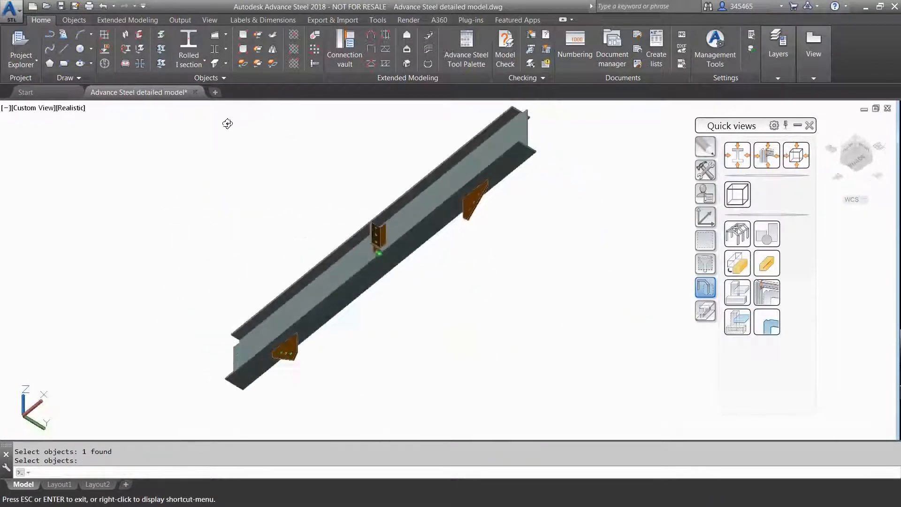
pyautogui.click(656, 49)
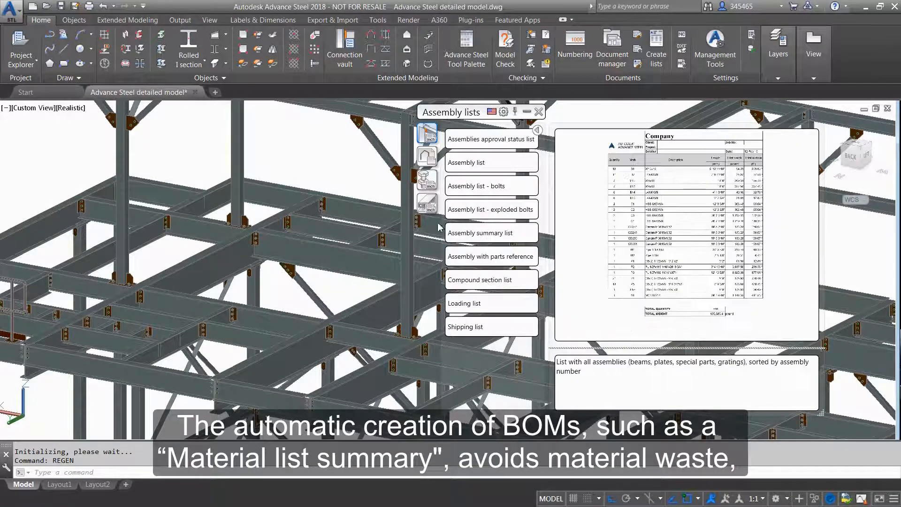
pyautogui.click(428, 203)
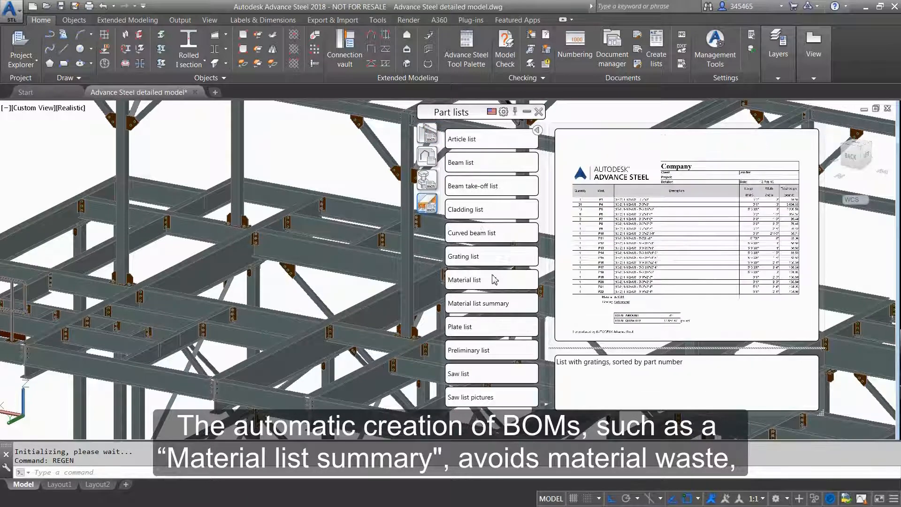
pyautogui.click(477, 301)
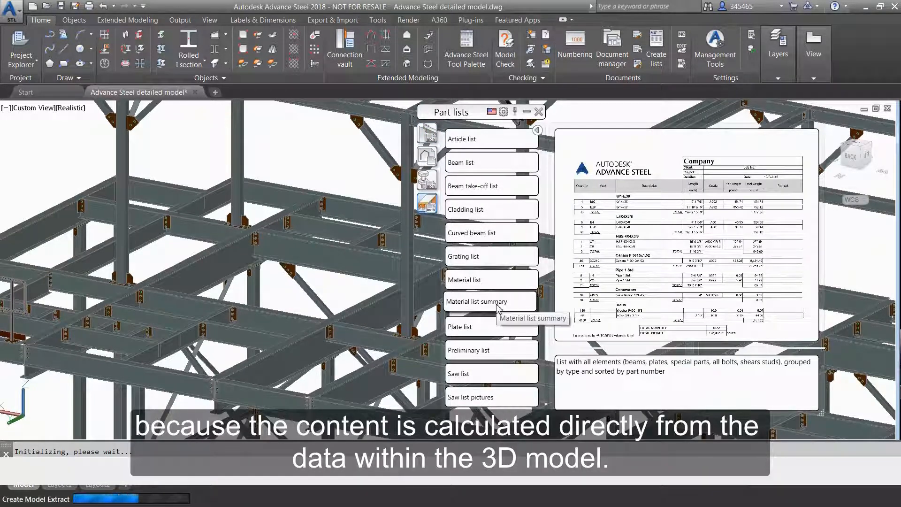
# Step: Page forward through the Material list summary report to page 5 of 8
pyautogui.click(477, 301)
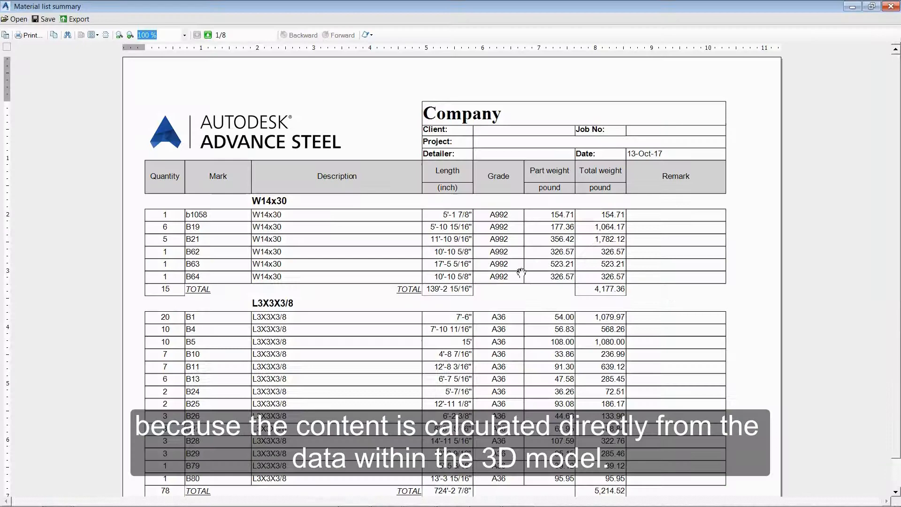
pyautogui.click(207, 34)
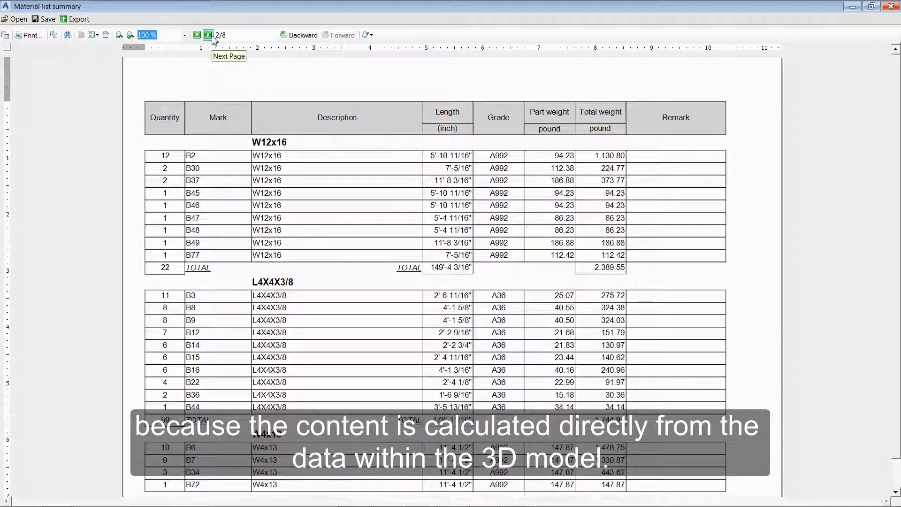
pyautogui.click(208, 34)
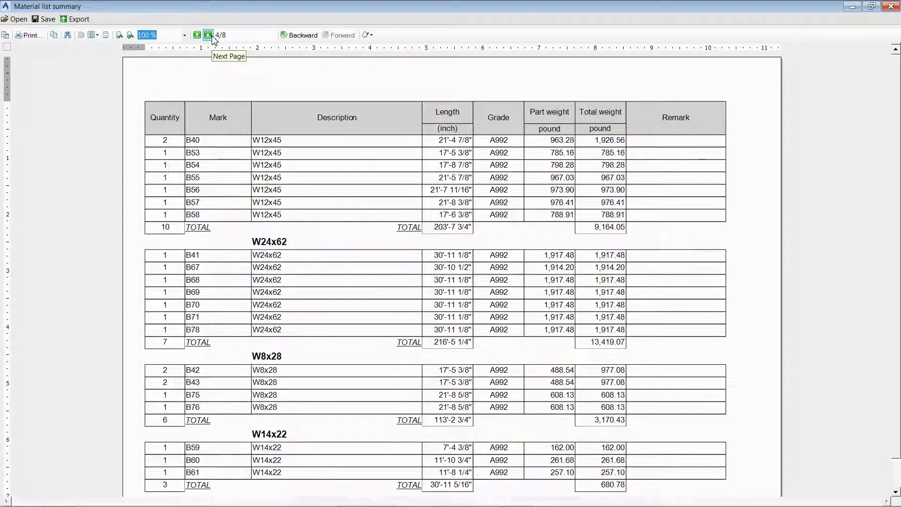
pyautogui.click(207, 35)
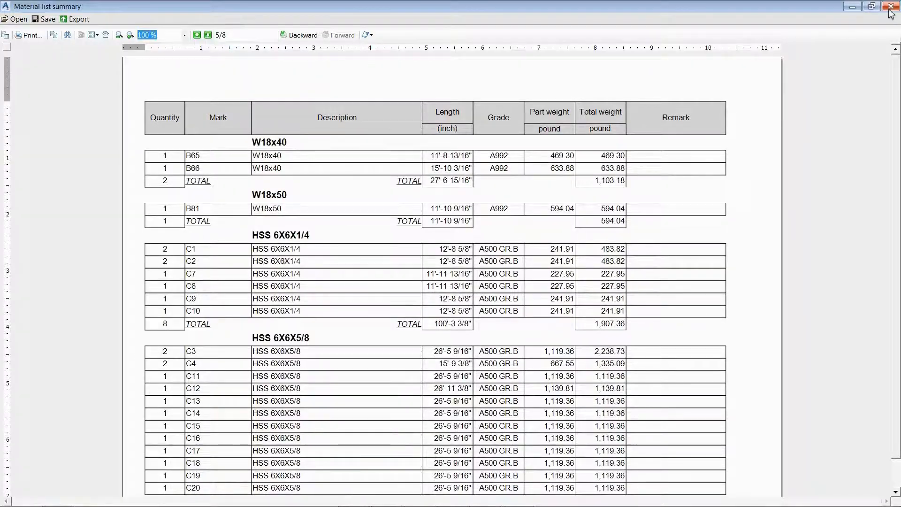
# Step: Close the material summary, generate the Saw list pictures report and browse it
pyautogui.click(890, 6)
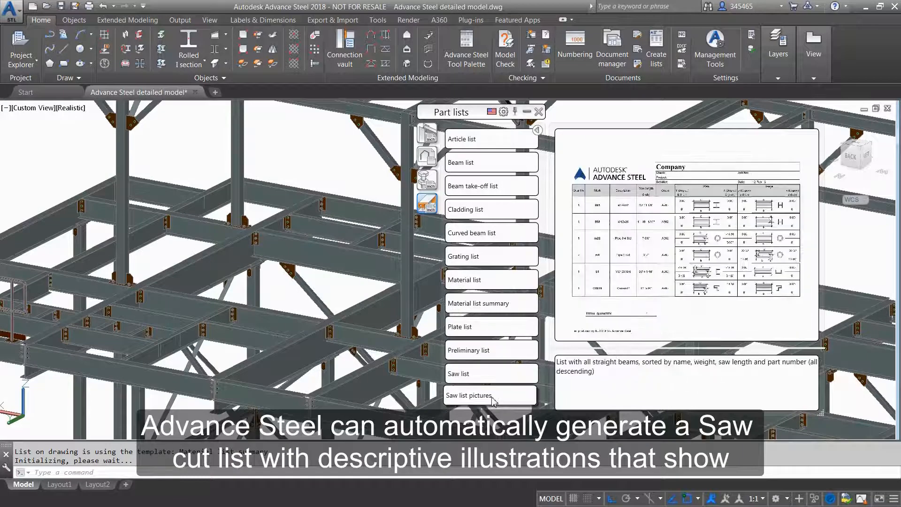
pyautogui.click(492, 396)
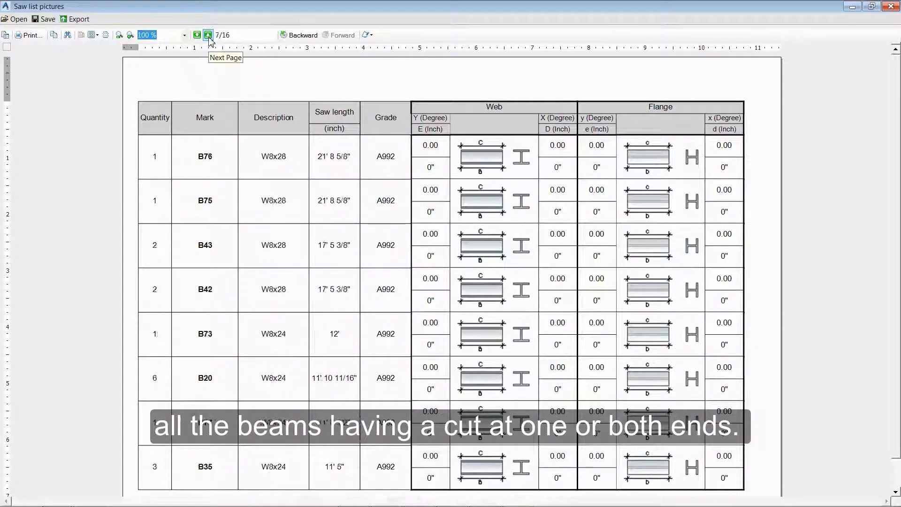
pyautogui.click(208, 36)
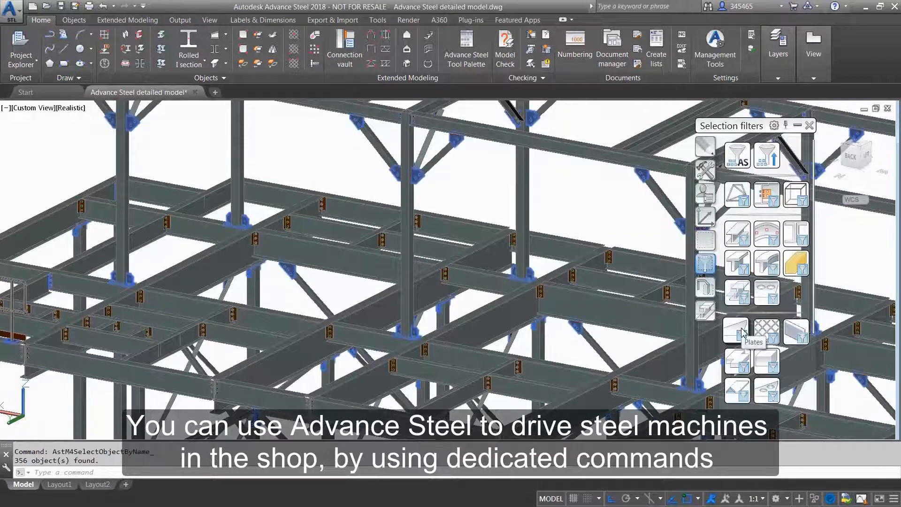
pyautogui.moveTo(682, 39)
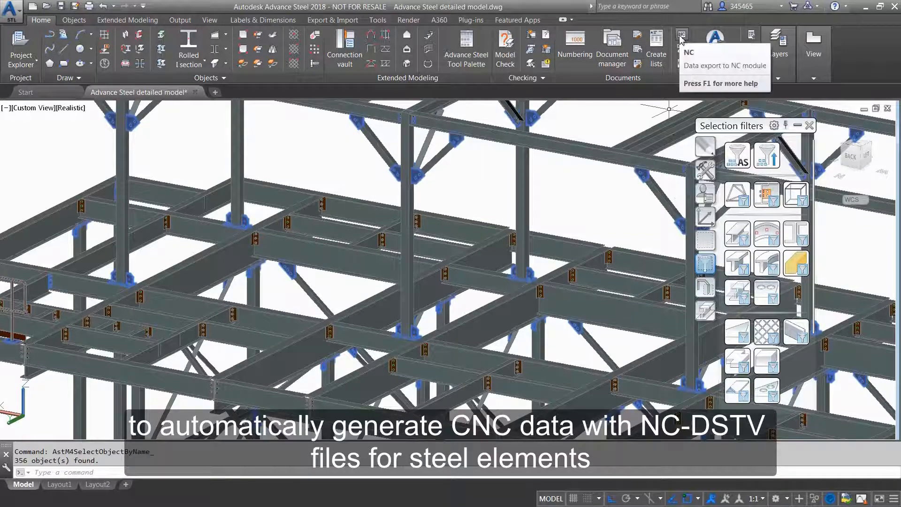
# Step: Export the steel elements and plates to DStV-NC files and open Document Manager
pyautogui.click(681, 36)
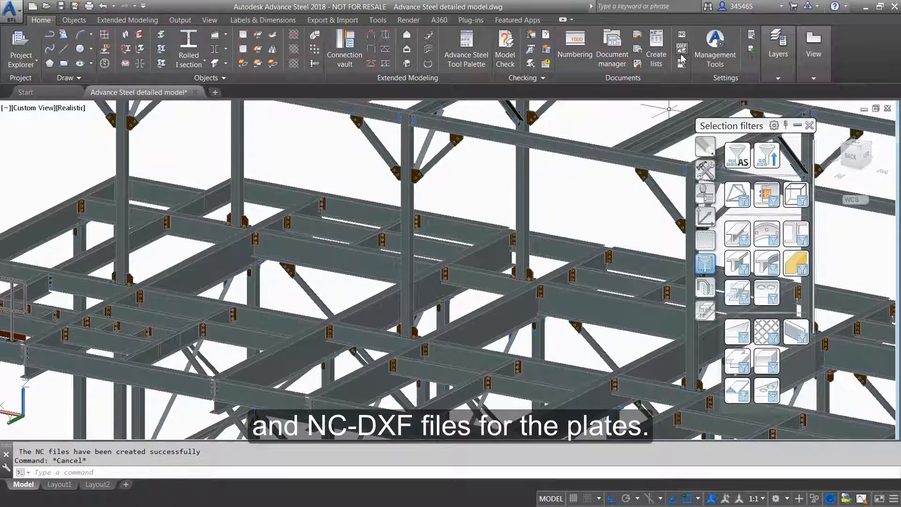
pyautogui.click(612, 49)
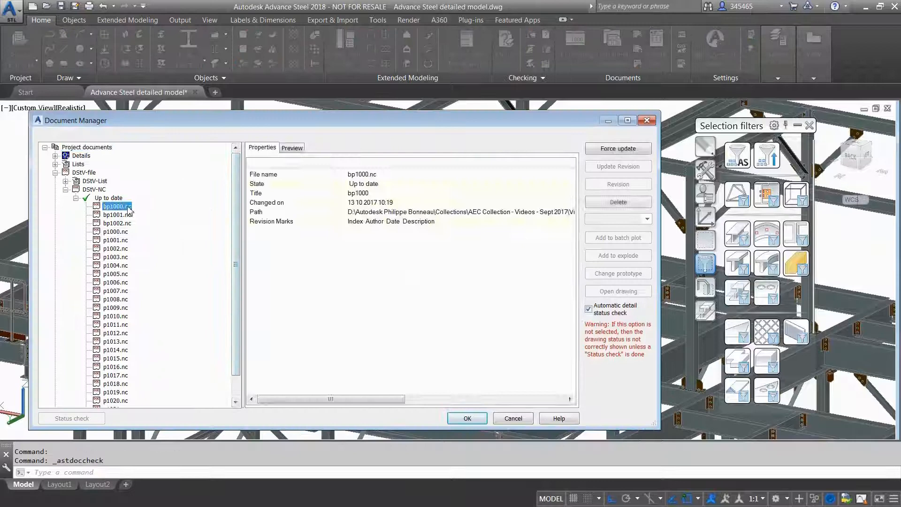
# Step: Preview bp1000.nc and the bp1002 plate DXF, then close Document Manager
pyautogui.click(292, 147)
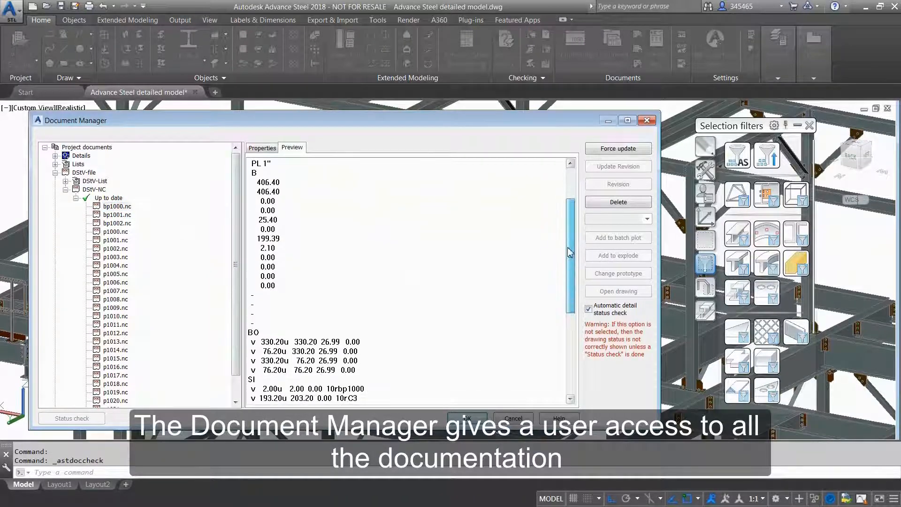
pyautogui.scroll(-3)
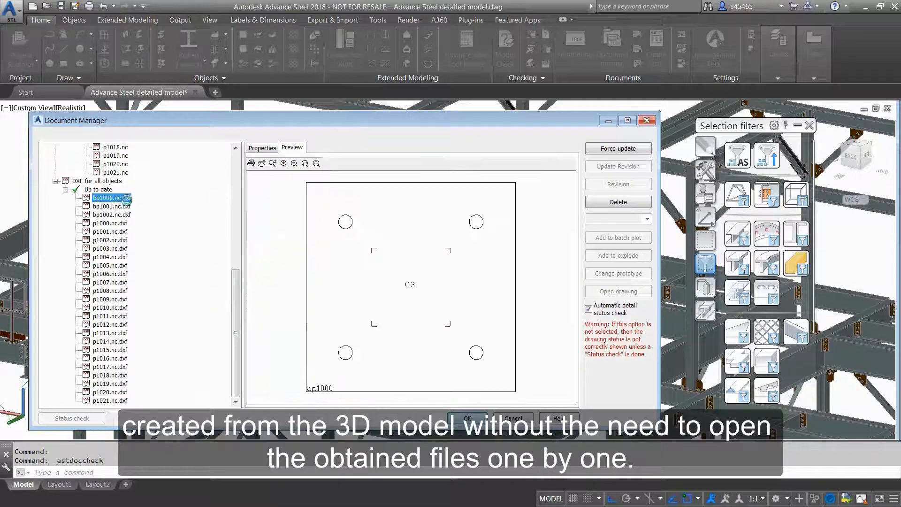
pyautogui.click(111, 214)
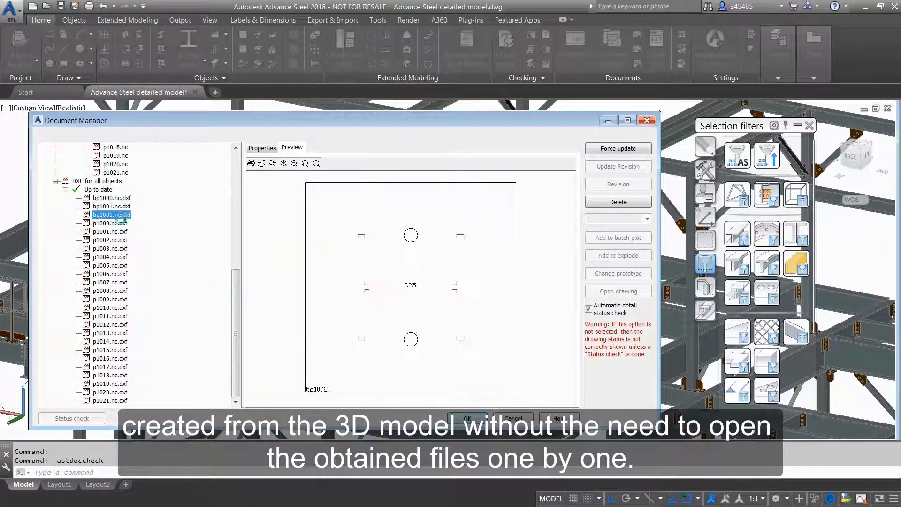
pyautogui.click(109, 240)
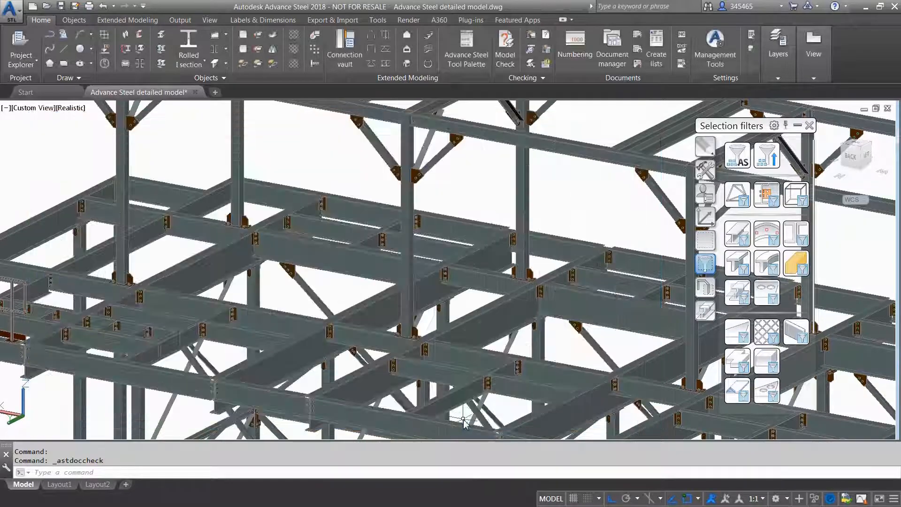
# Step: Generate and review the Assembly B81 Sheet 1 shop drawing for the selected beam
pyautogui.click(180, 20)
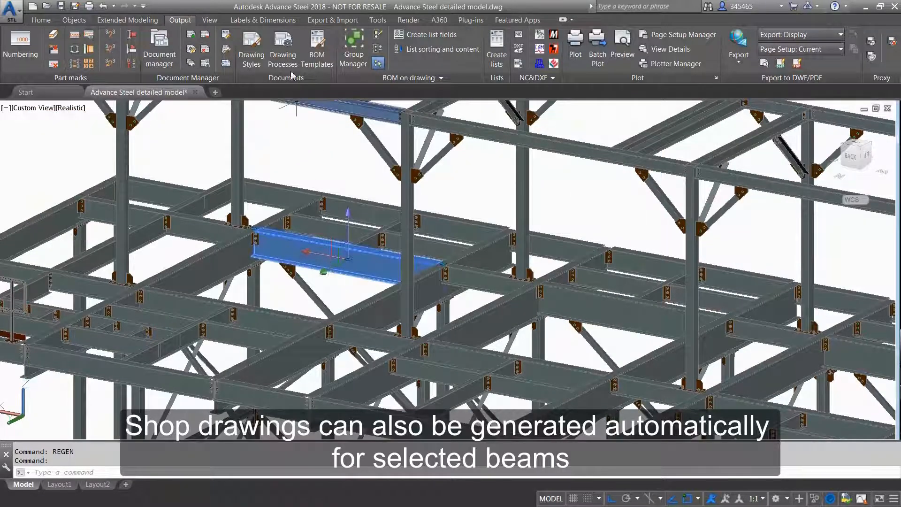
pyautogui.click(282, 49)
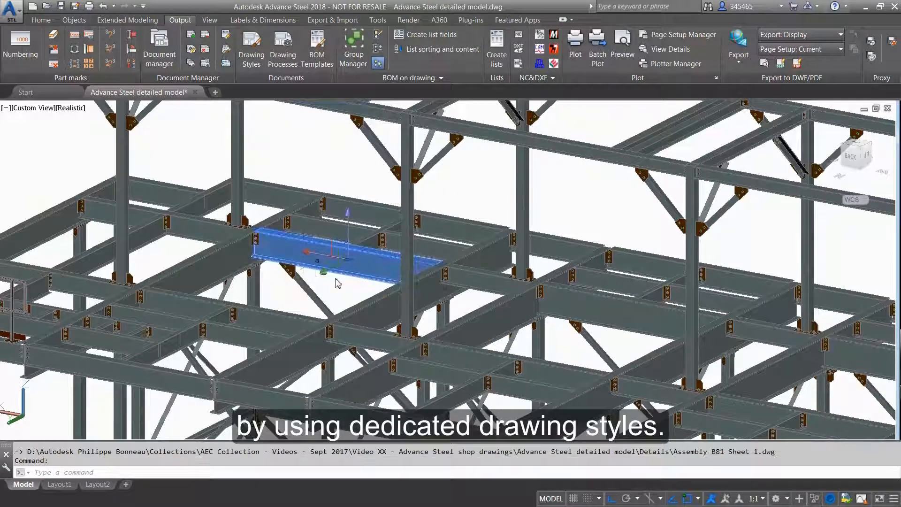
pyautogui.rightClick(338, 282)
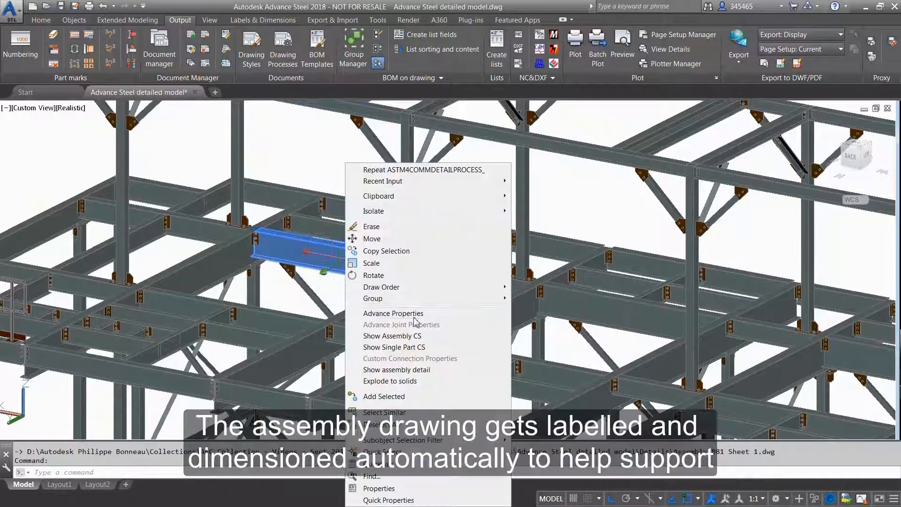
pyautogui.click(396, 370)
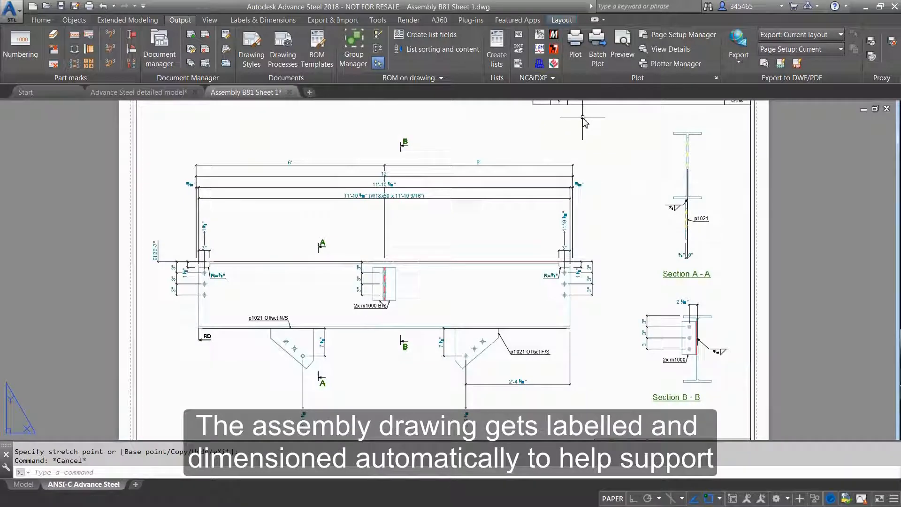
pyautogui.moveTo(350, 114)
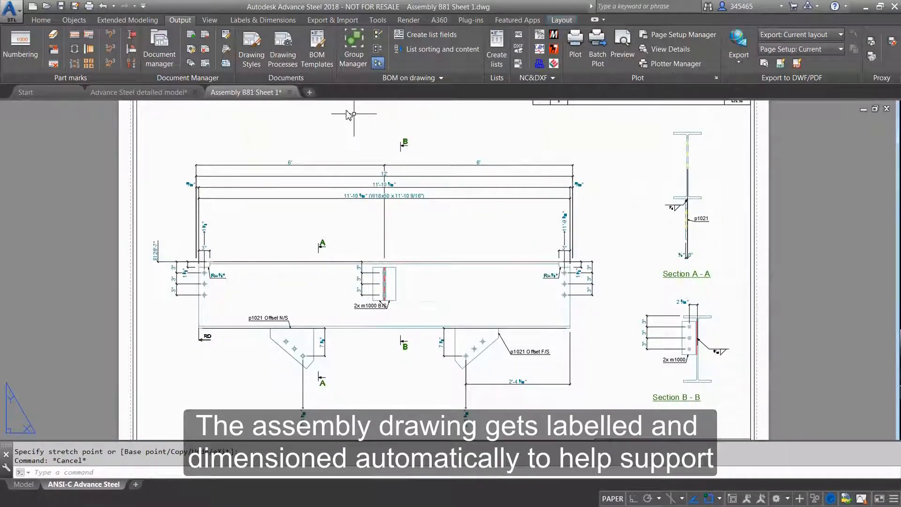
pyautogui.click(138, 92)
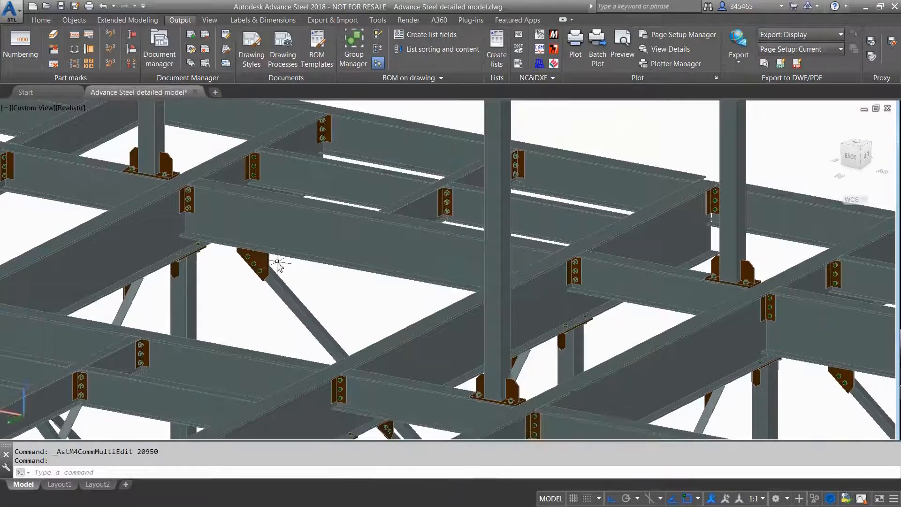
# Step: Change the diagonal gusset plate connection to two bolt lines and close its settings
pyautogui.click(253, 259)
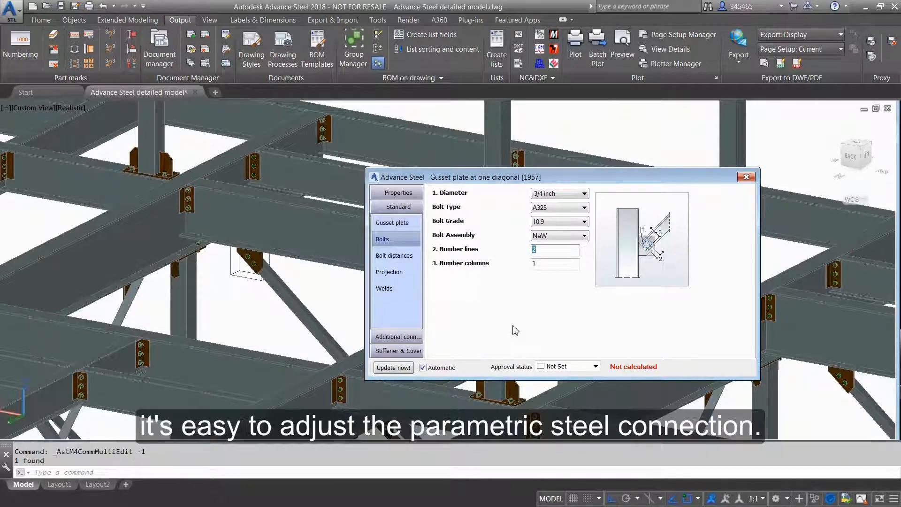
pyautogui.moveTo(747, 177)
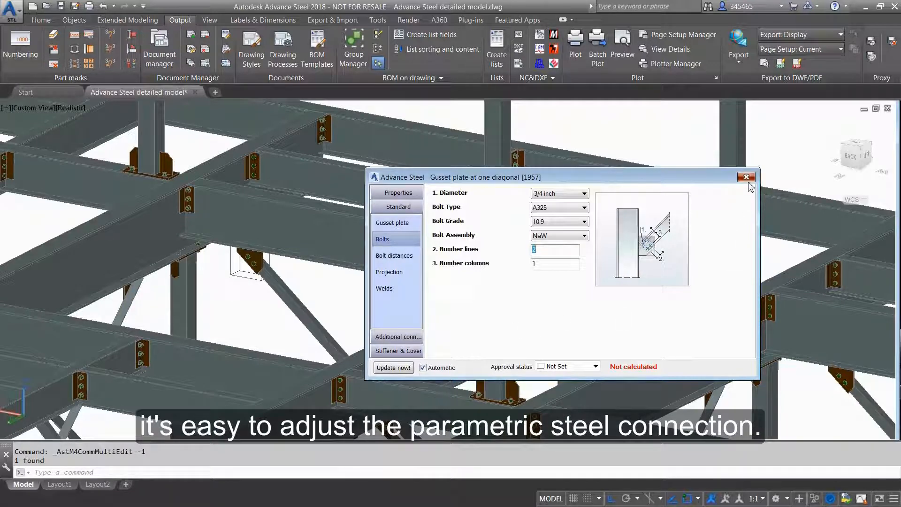
pyautogui.click(747, 177)
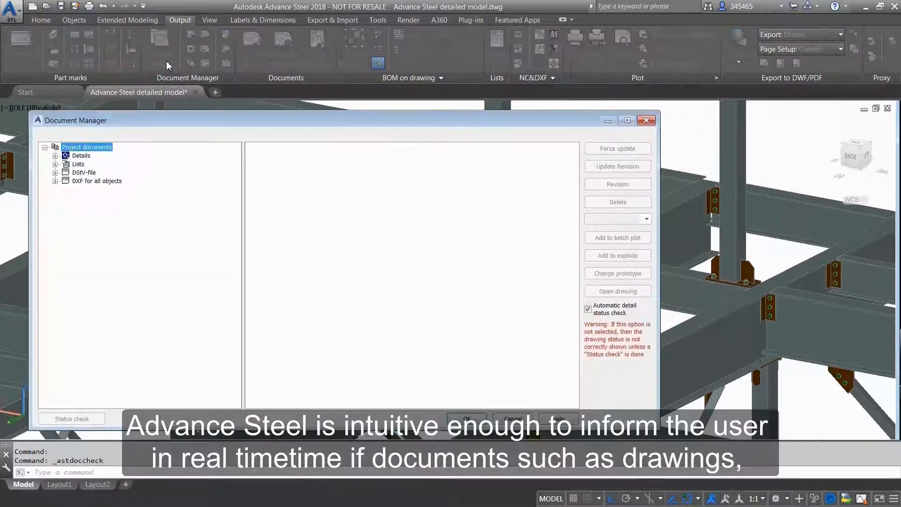
# Step: Update outdated Assembly B81 Sheet 1 with revision A, described '2 BOLTS ONLY'
pyautogui.click(56, 155)
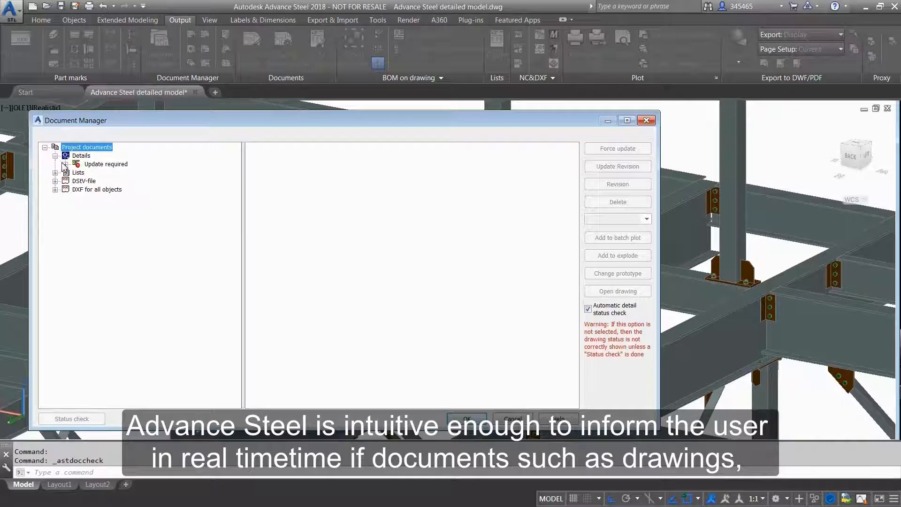
pyautogui.click(66, 164)
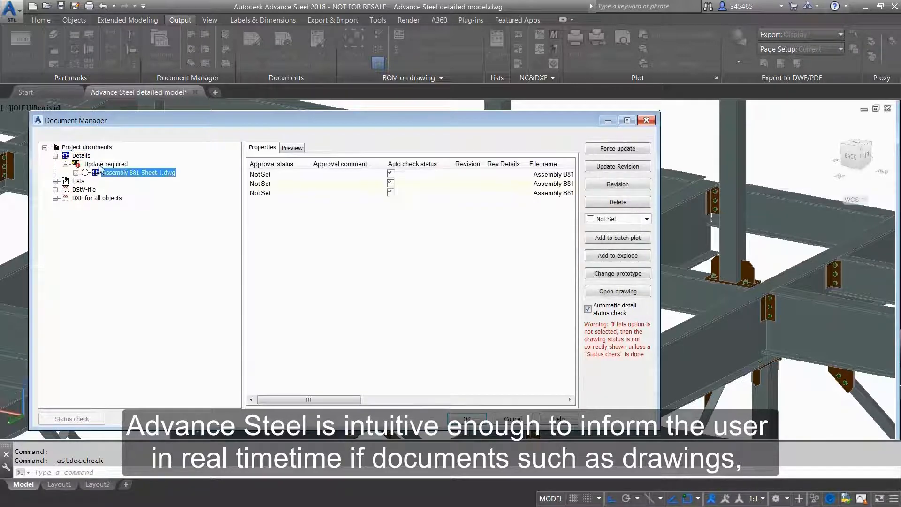
pyautogui.click(618, 184)
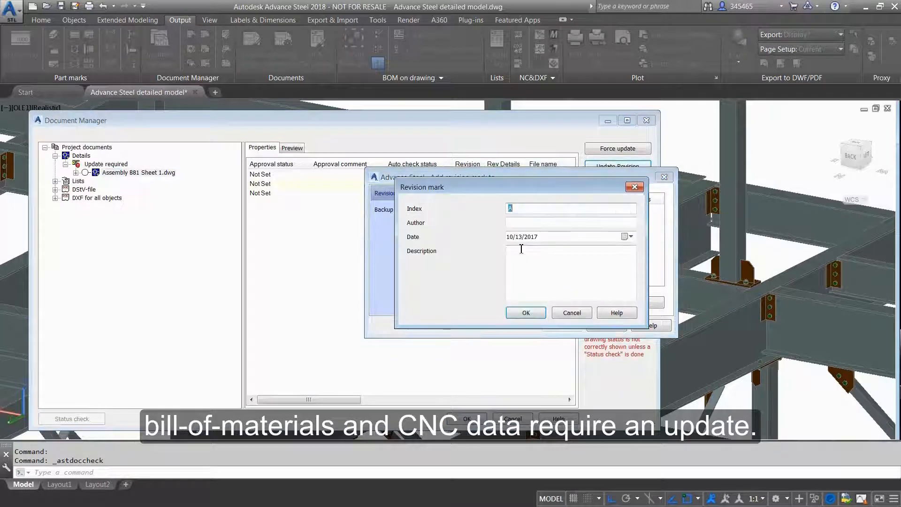
pyautogui.write('PAUL')
pyautogui.click(572, 273)
pyautogui.write('2')
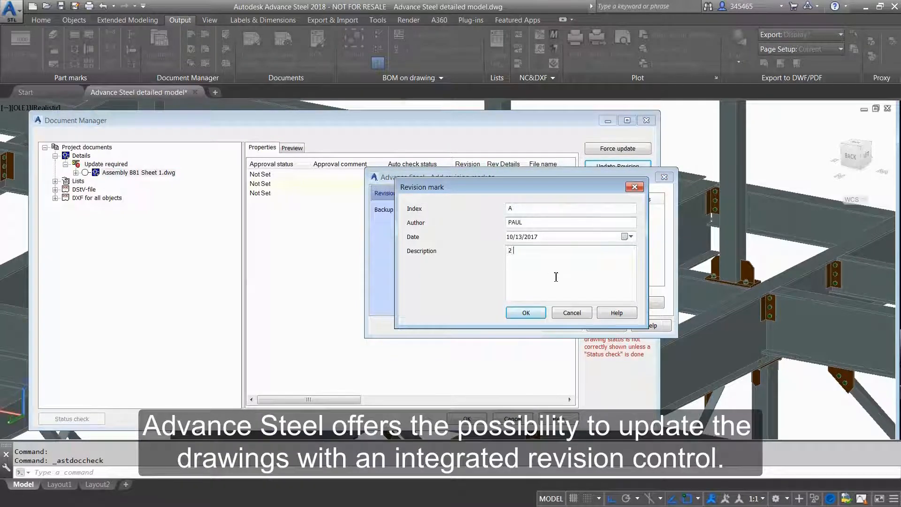
pyautogui.write('BOLTS ONLY')
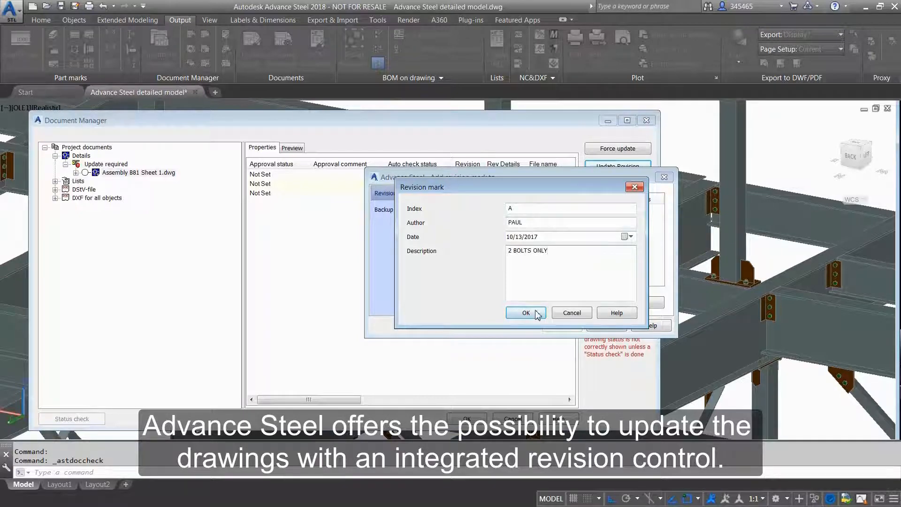
pyautogui.click(525, 313)
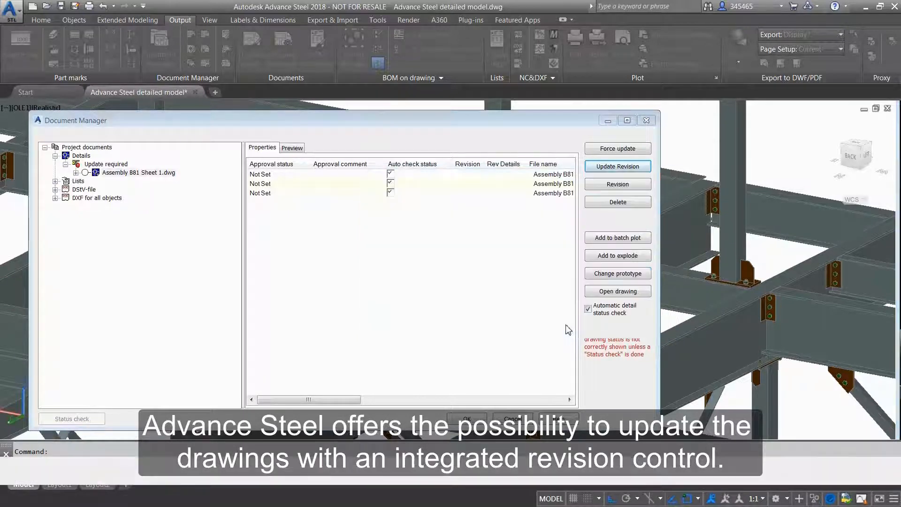
pyautogui.click(618, 166)
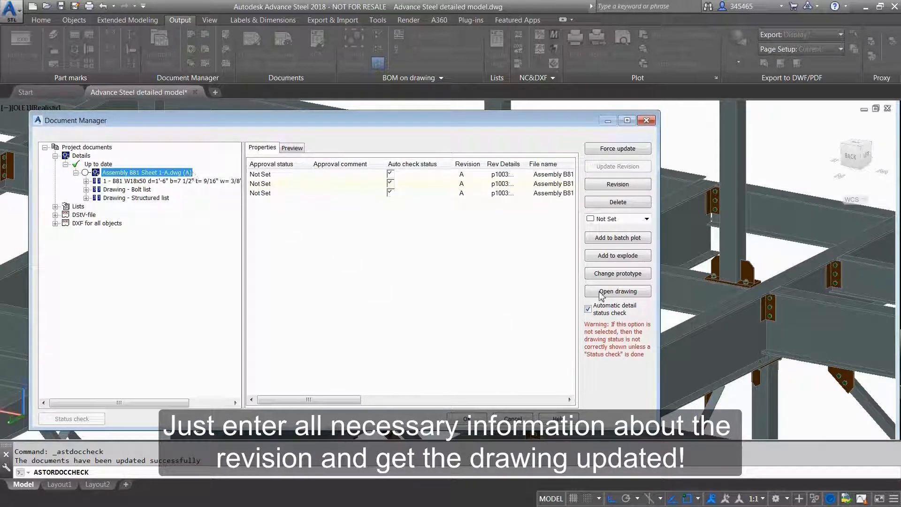
# Step: Review the revised drawing's cloud and title block, then open the model in Navisworks Manage
pyautogui.click(618, 291)
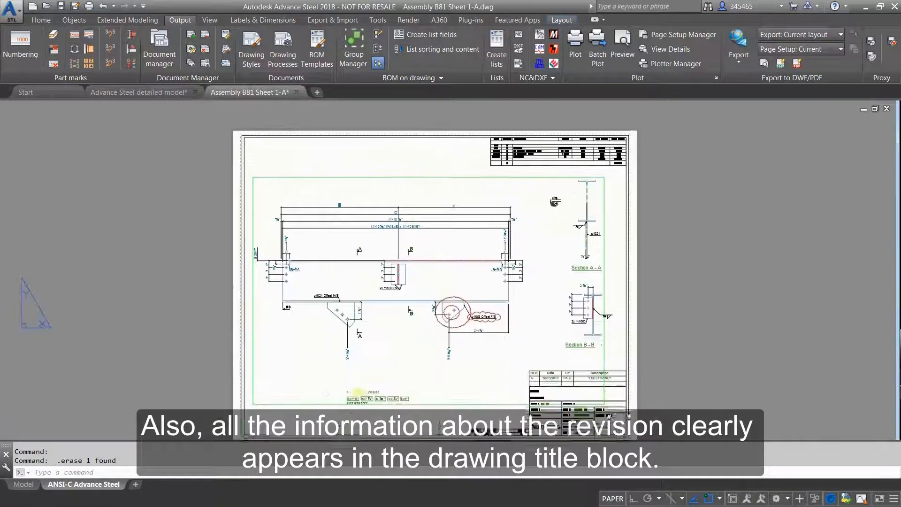
pyautogui.click(138, 92)
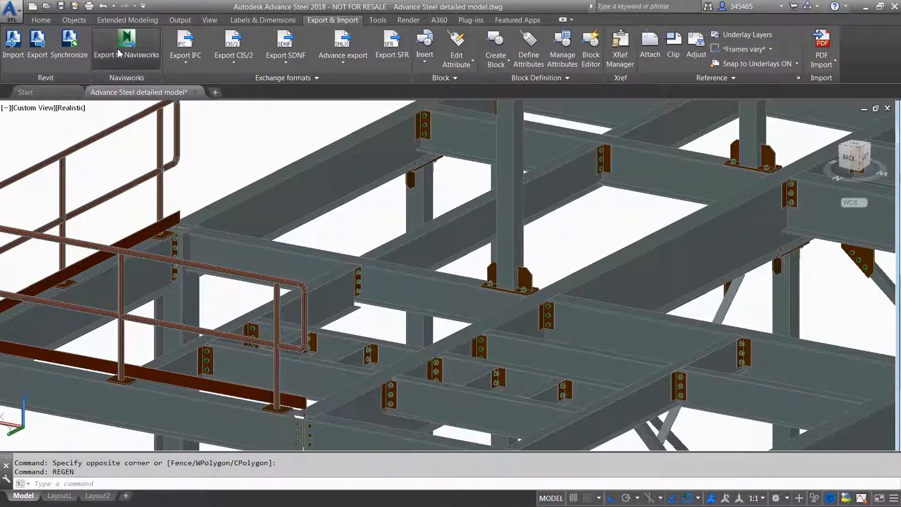
pyautogui.click(126, 46)
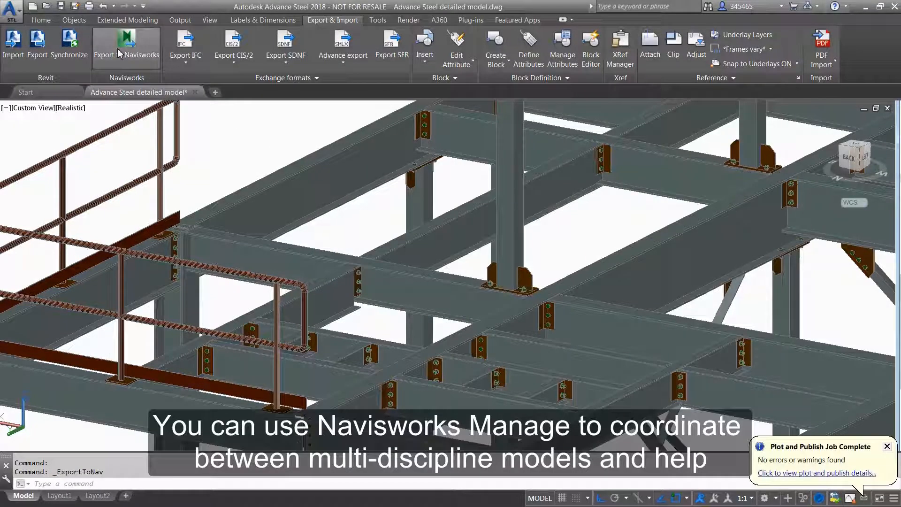
pyautogui.click(142, 46)
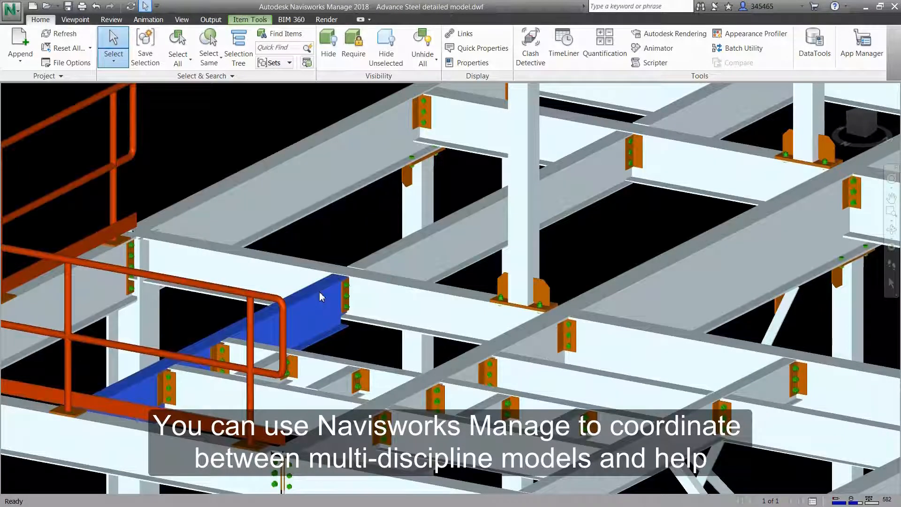
# Step: Display the W14x22 beam's Note, Material (A992) and Geometry property tabs
pyautogui.click(472, 62)
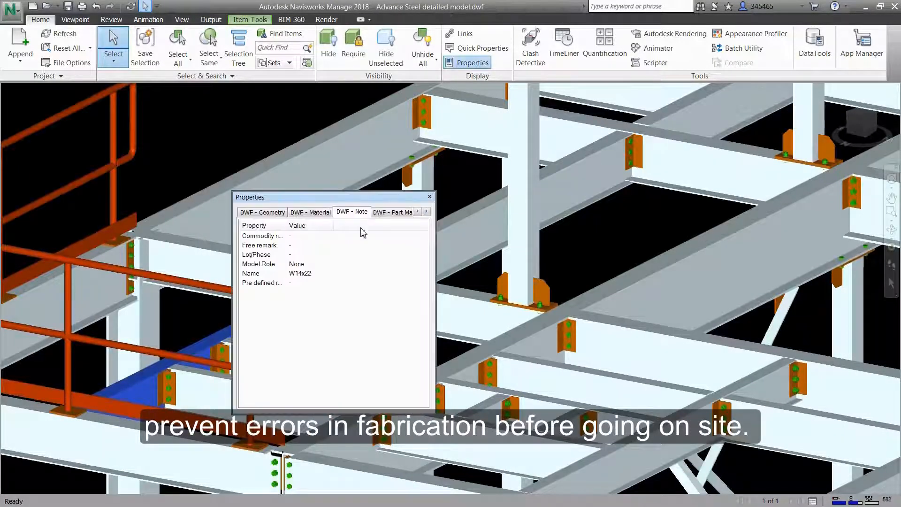
pyautogui.click(310, 212)
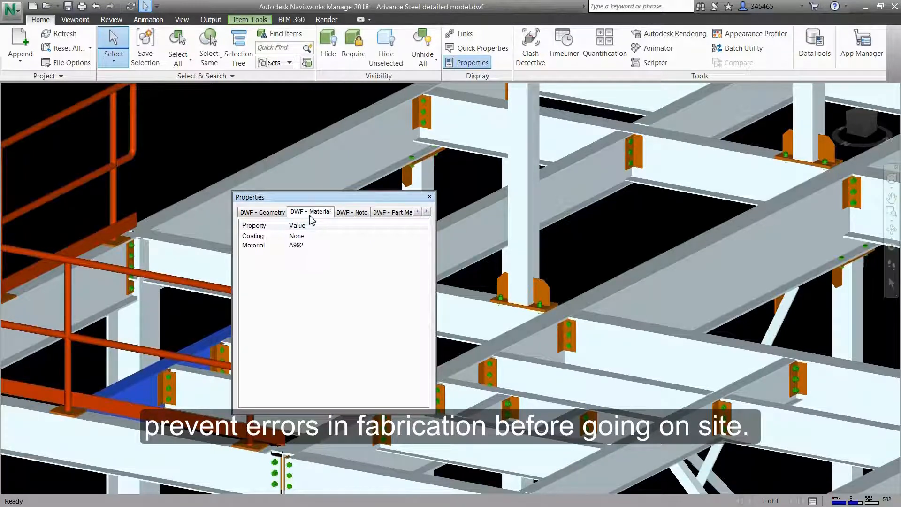
pyautogui.click(261, 211)
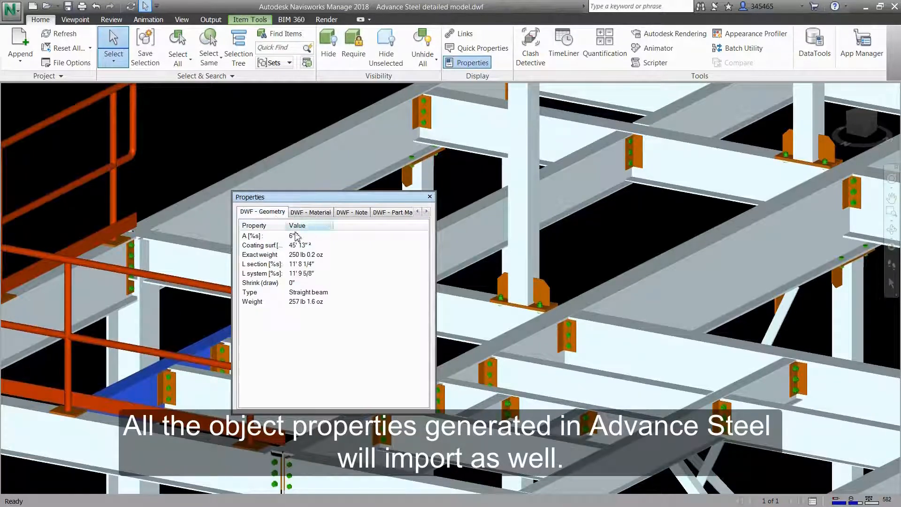